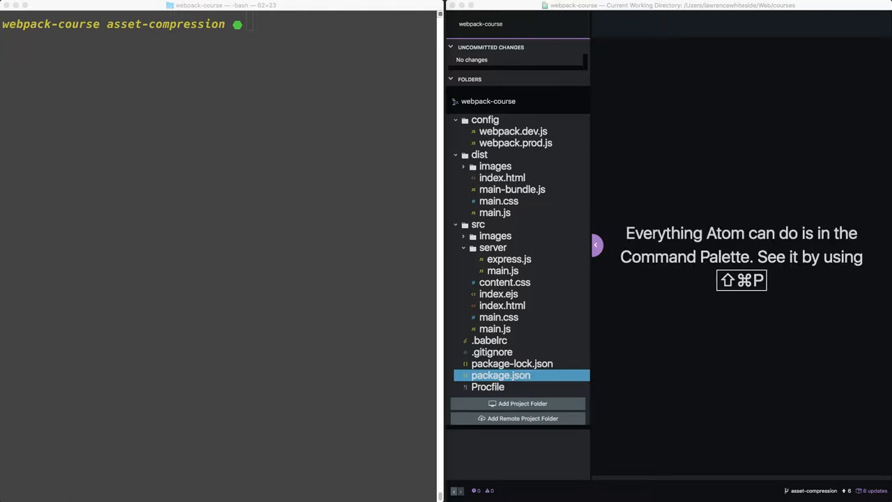
# Run npm install compression-webpack-plugin in the webpack-course project
pyautogui.write('npm')
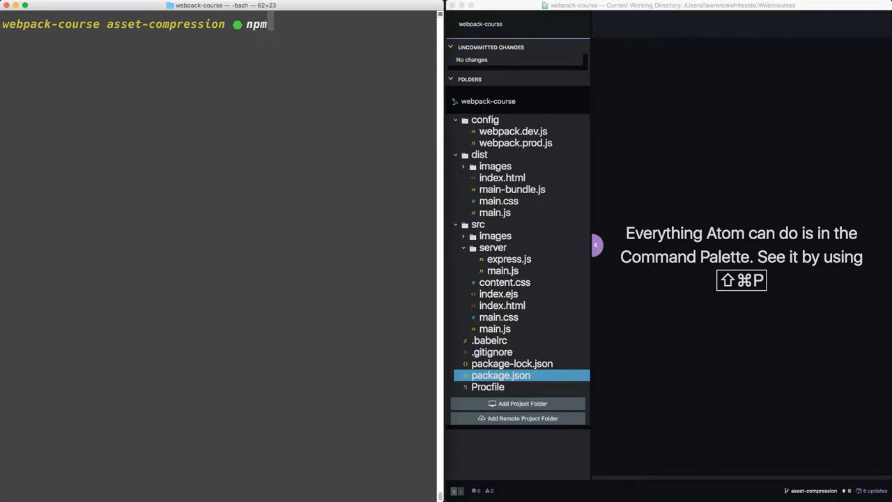
pyautogui.write('install compression-webpack-pl')
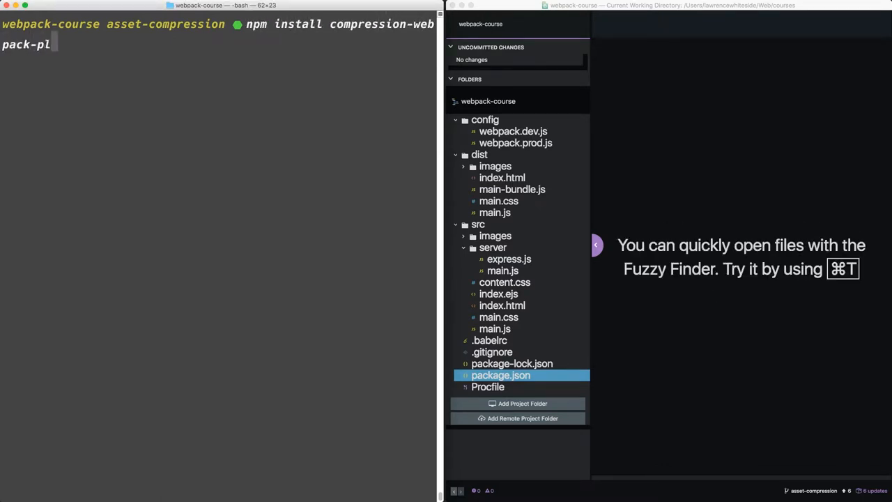
pyautogui.press('Return')
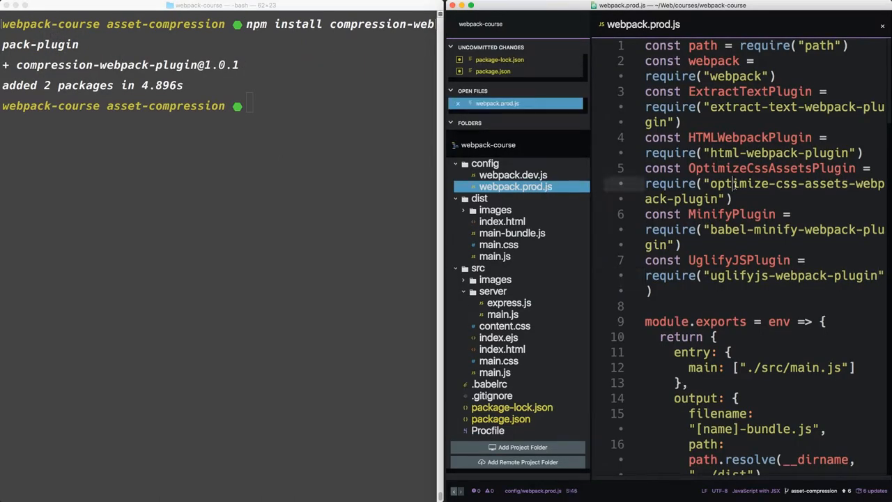
# Add const CompressionPlugin = require("compression-webpack-plugin") at the top of webpack.prod.js
pyautogui.write('cons')
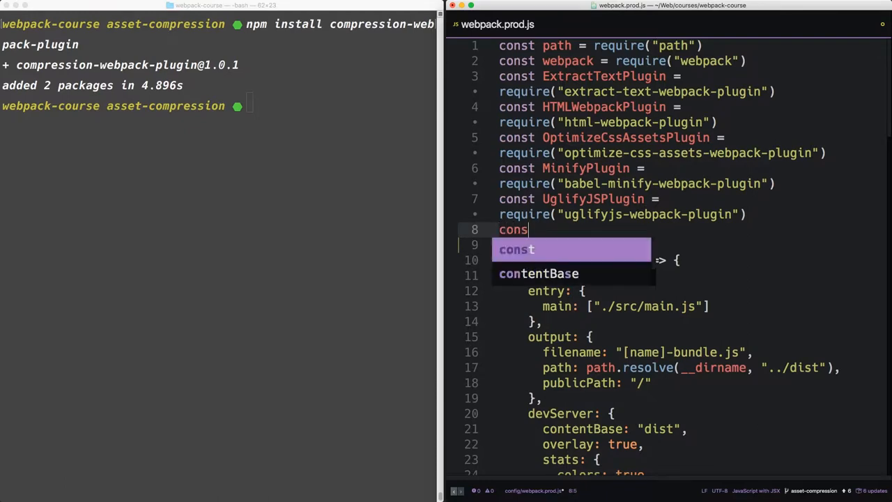
pyautogui.write('t Compre')
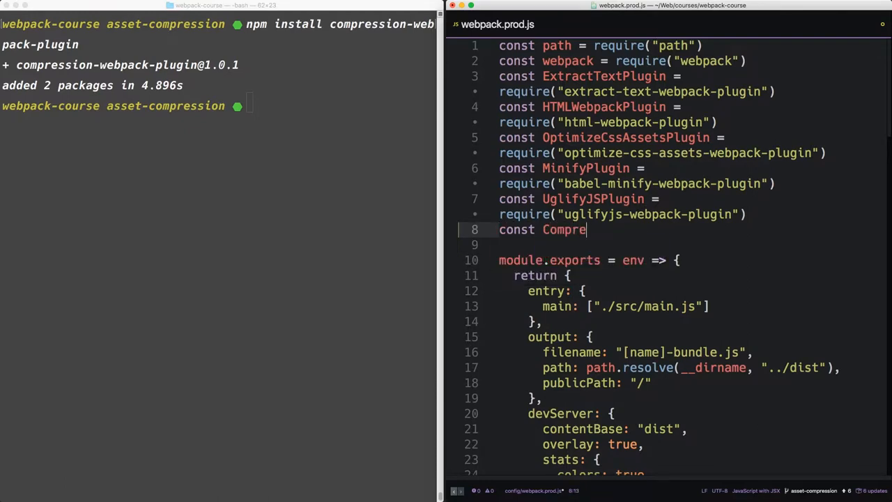
pyautogui.write('ssion')
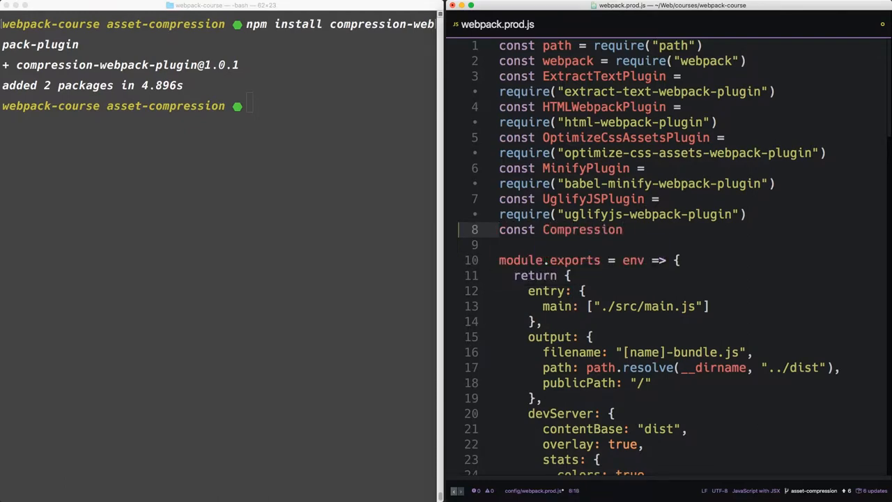
pyautogui.write('Plugin')
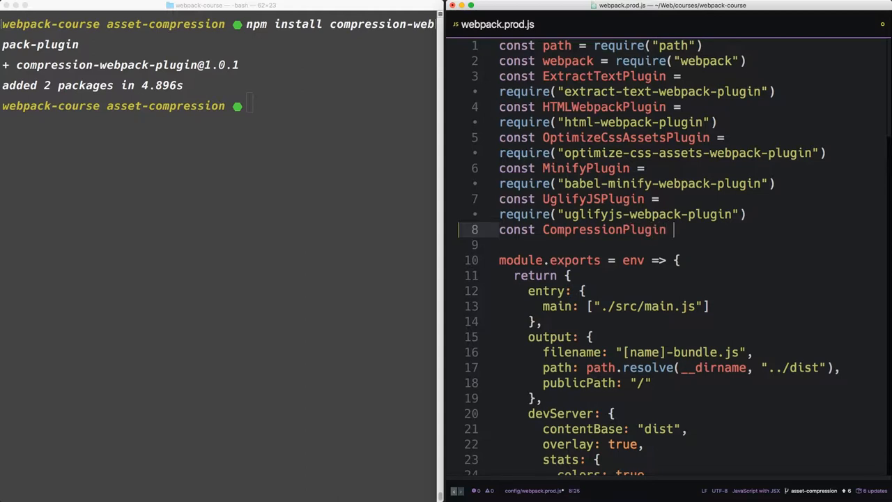
pyautogui.write('= require("compression-webpack-plugi')
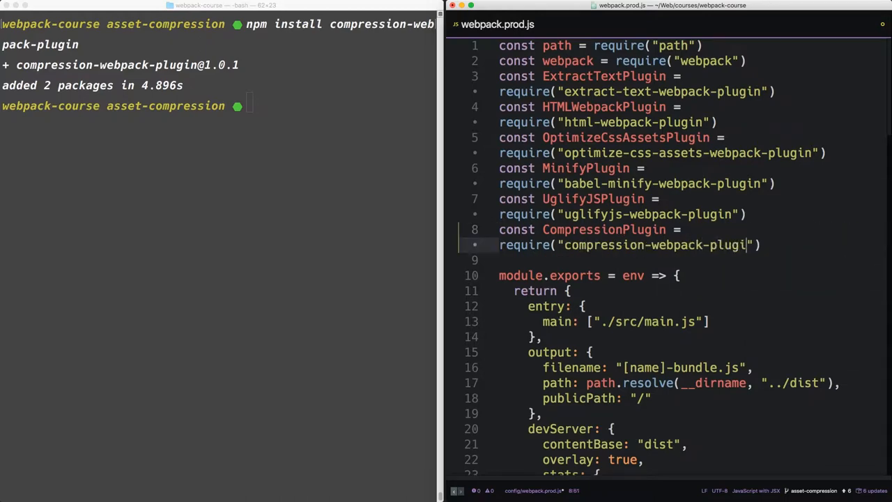
# Add new CompressionPlugin({ algorithm: "gzip" }) to the production plugins list
pyautogui.scroll(-3)
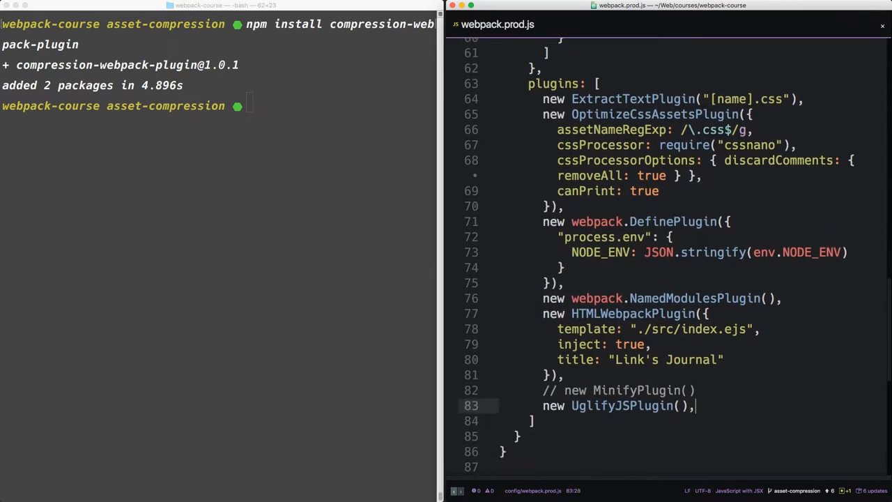
pyautogui.write('new CompressionPlugin({')
pyautogui.write('alg')
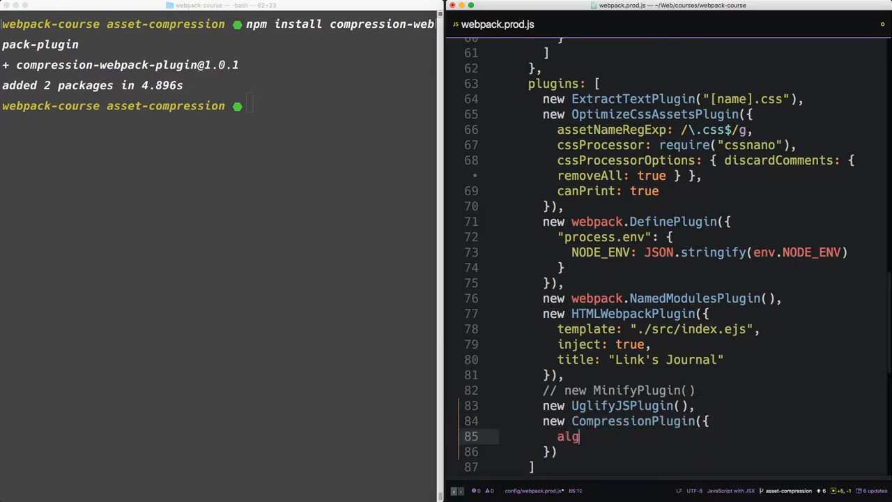
pyautogui.write('orithm: "gzip')
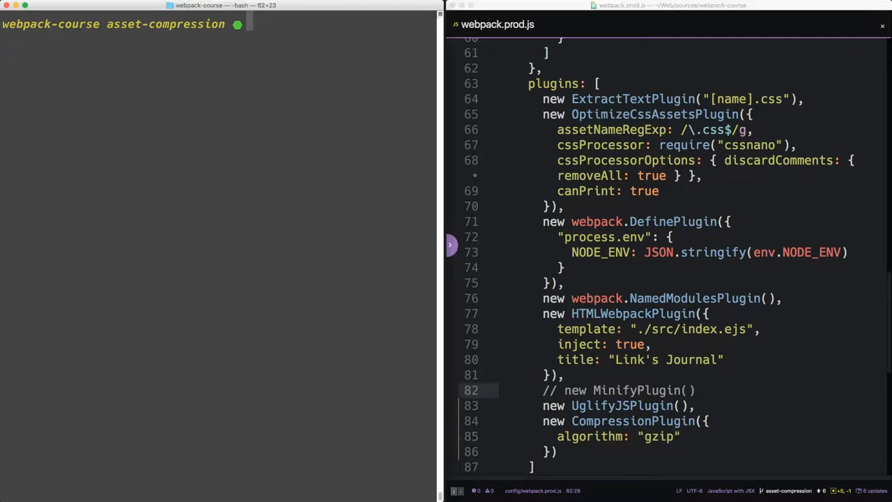
# Run npm run prod, review the emitted .gz assets, and start heroku local
pyautogui.write('npm run')
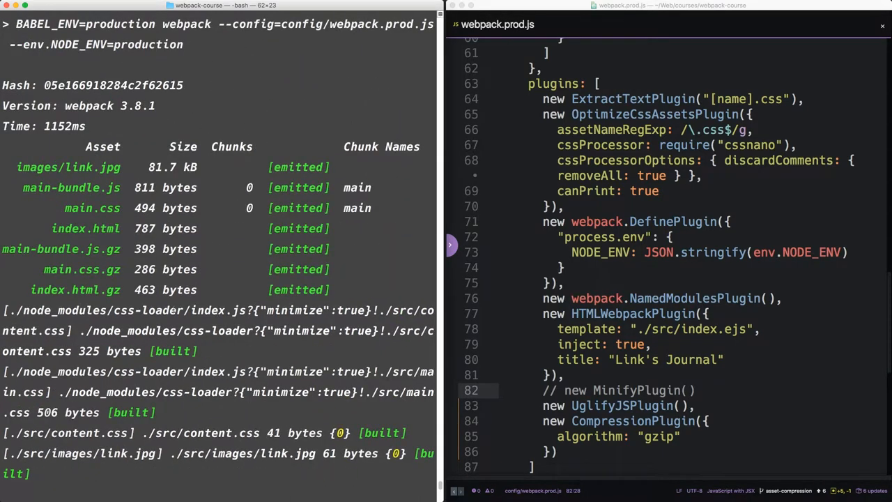
pyautogui.doubleClick(92, 208)
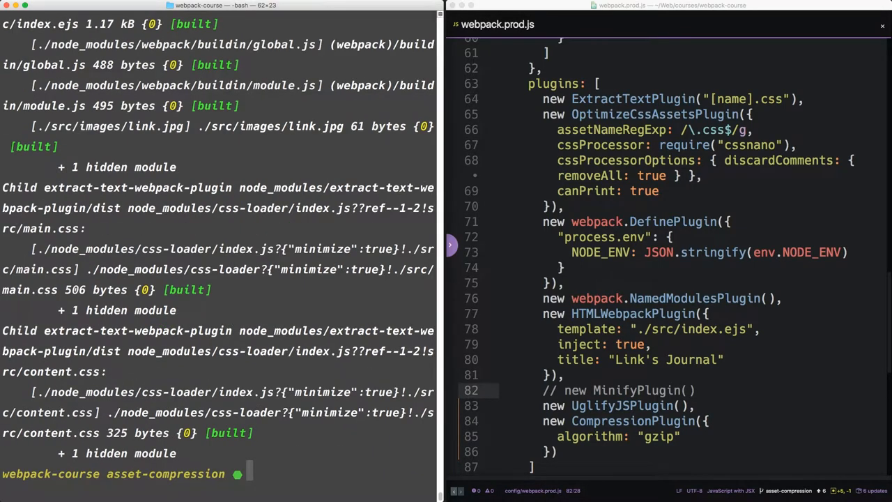
pyautogui.write('heroku local')
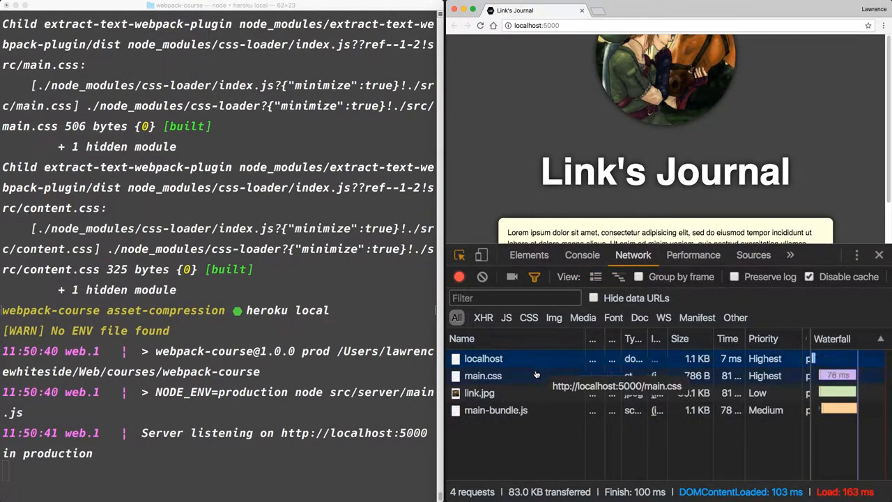
# View main.css and localhost response headers, showing uncompressed lengths 494 and 787
pyautogui.click(483, 375)
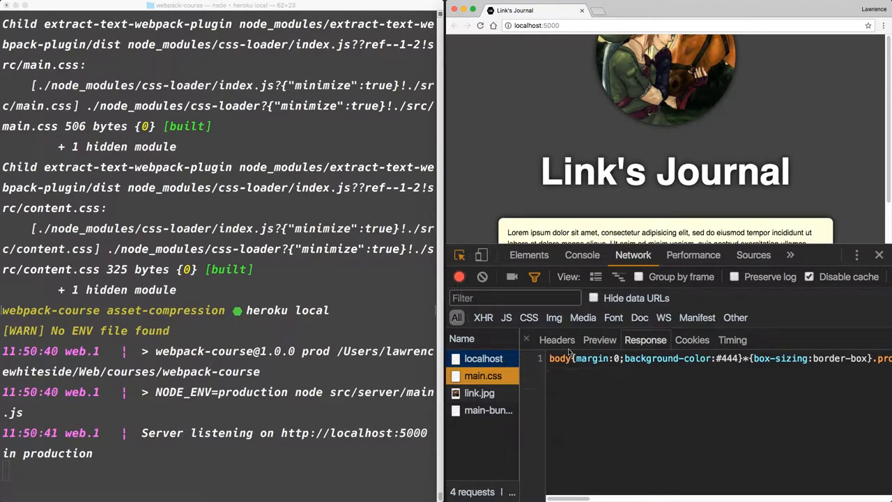
pyautogui.click(557, 340)
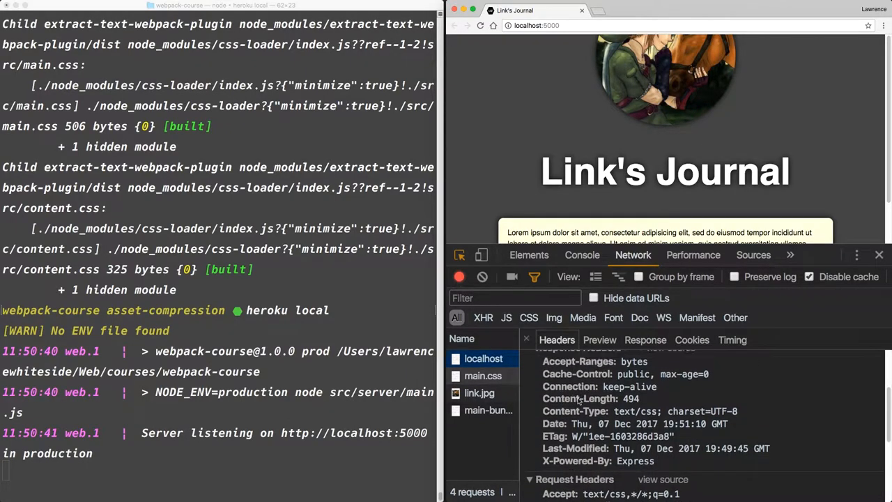
pyautogui.click(483, 376)
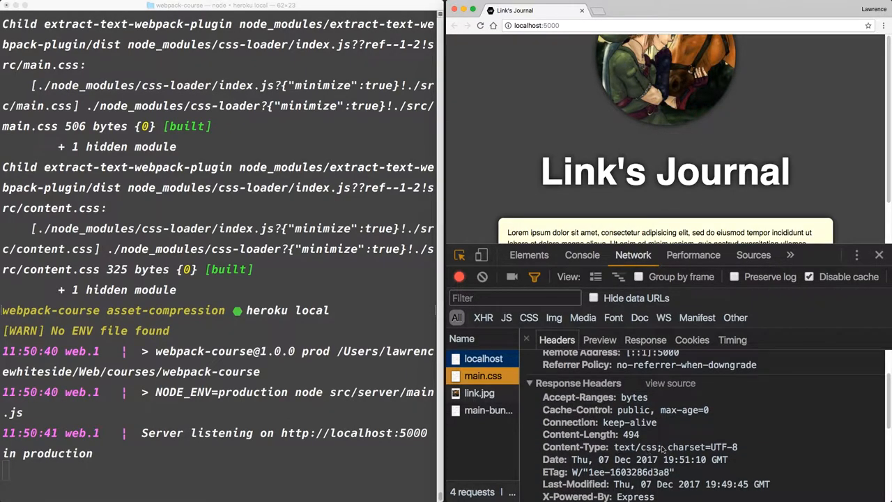
pyautogui.click(484, 358)
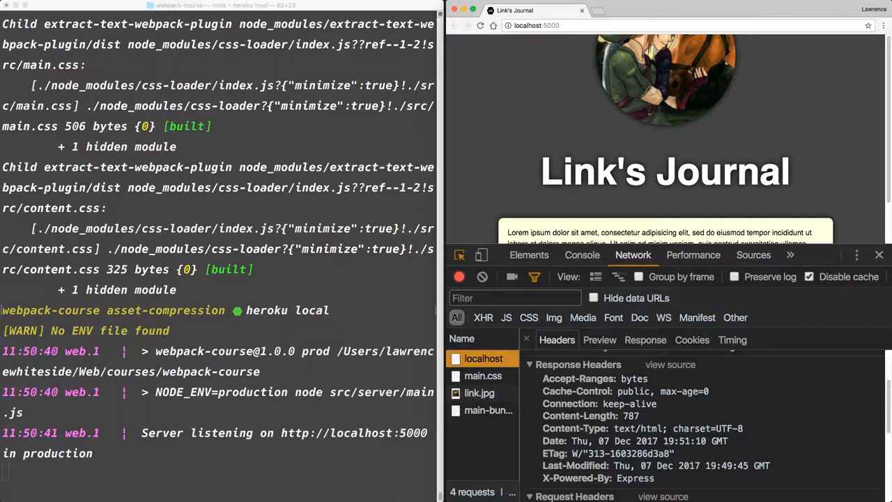
# Stop heroku local and install the express-static-gzip package
pyautogui.press('ctrl+c')
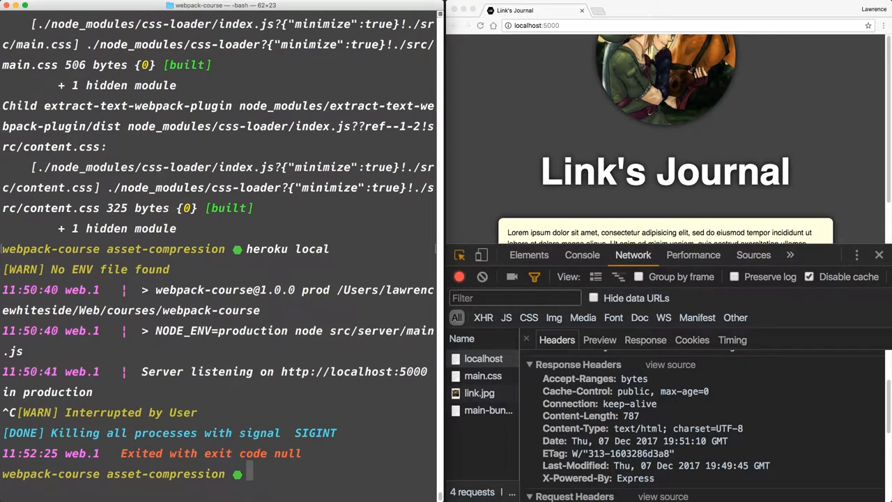
pyautogui.write('npm install express-static-gzip')
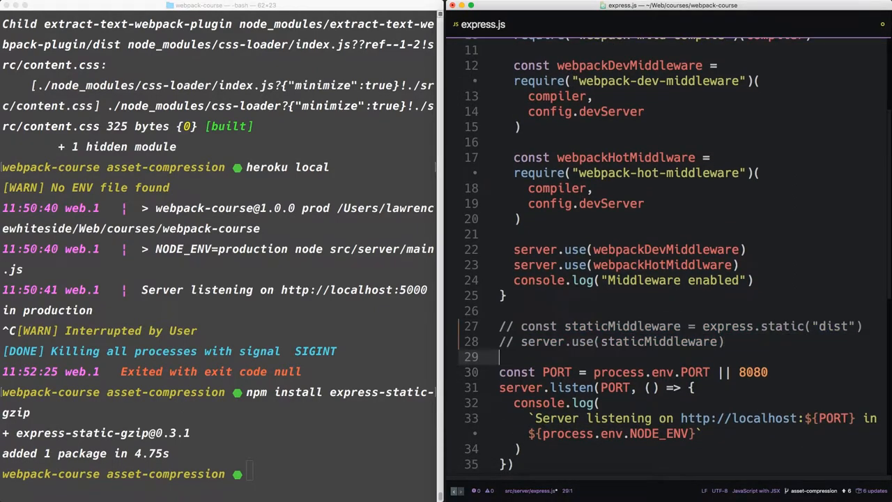
# Add const expressStaticGzip = require("express-static-gzip") to express.js
pyautogui.write('const expressStatic')
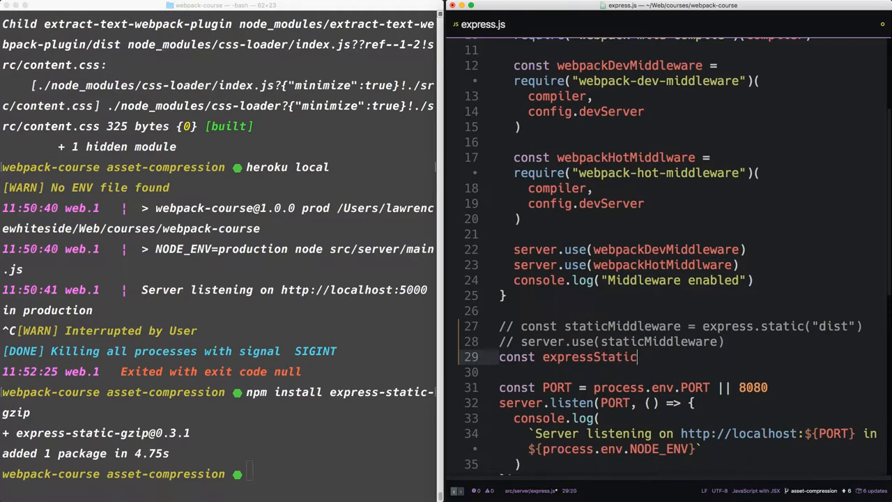
pyautogui.write('Gzip')
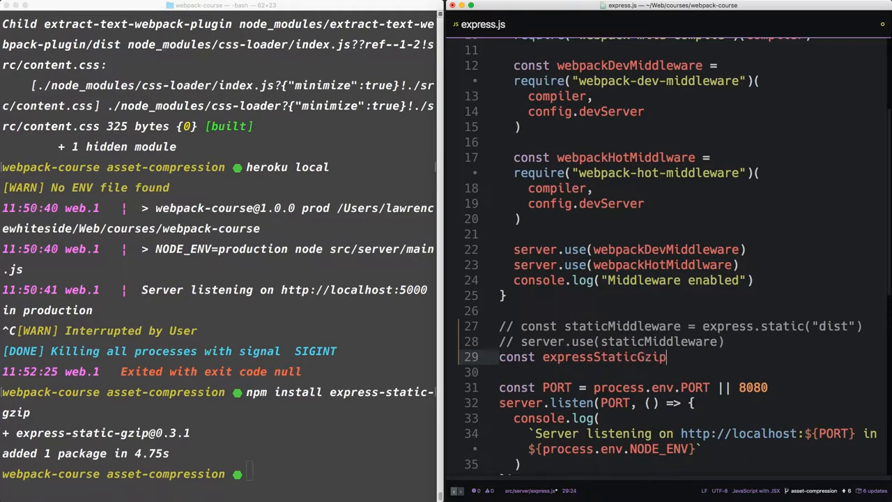
pyautogui.write('= require(')
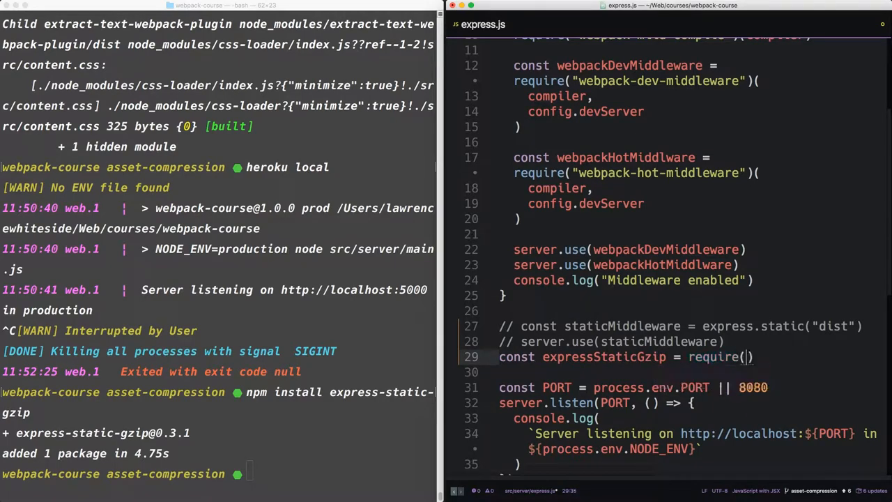
pyautogui.write('express"')
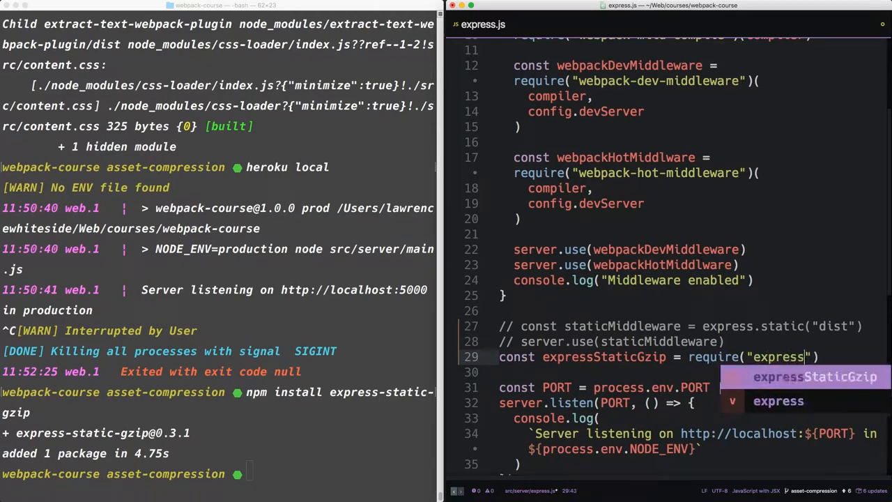
pyautogui.write('-static-')
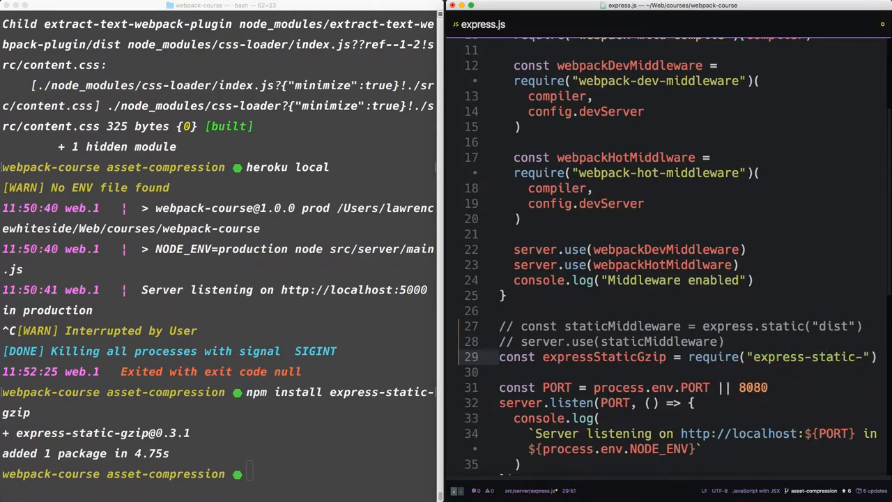
pyautogui.write('gzip")')
pyautogui.click(689, 373)
pyautogui.write('server.use(')
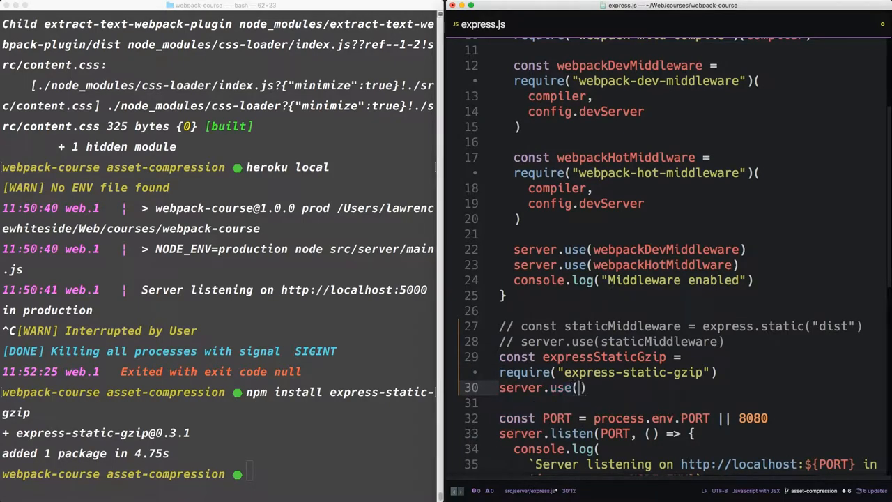
# Add server.use(expressStaticGzip("dist")) and restart heroku local
pyautogui.write('expressStaticGzip')
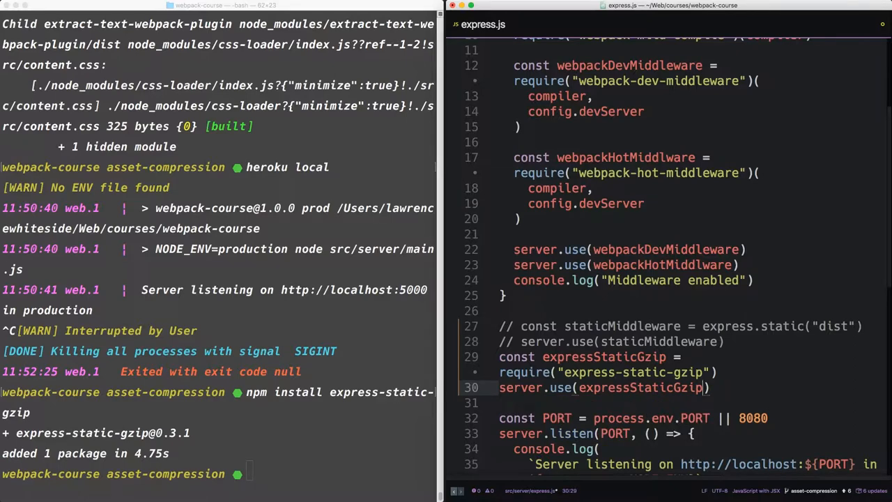
pyautogui.write('("")')
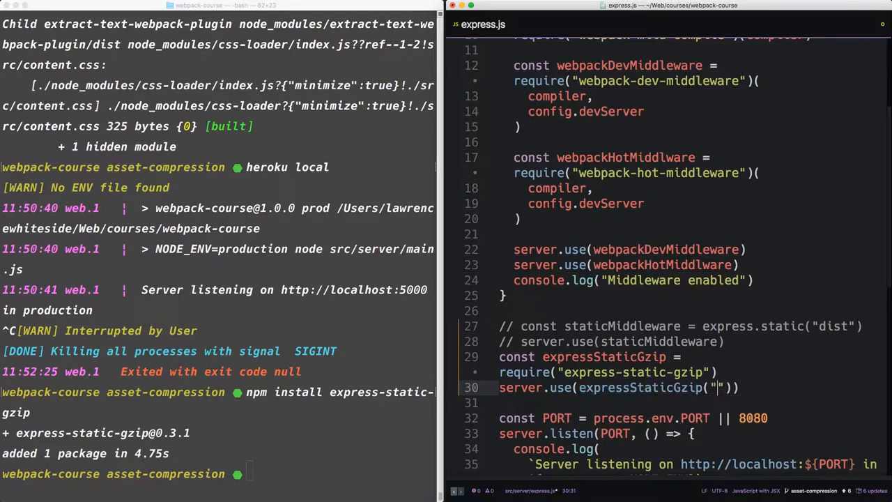
pyautogui.write('dist')
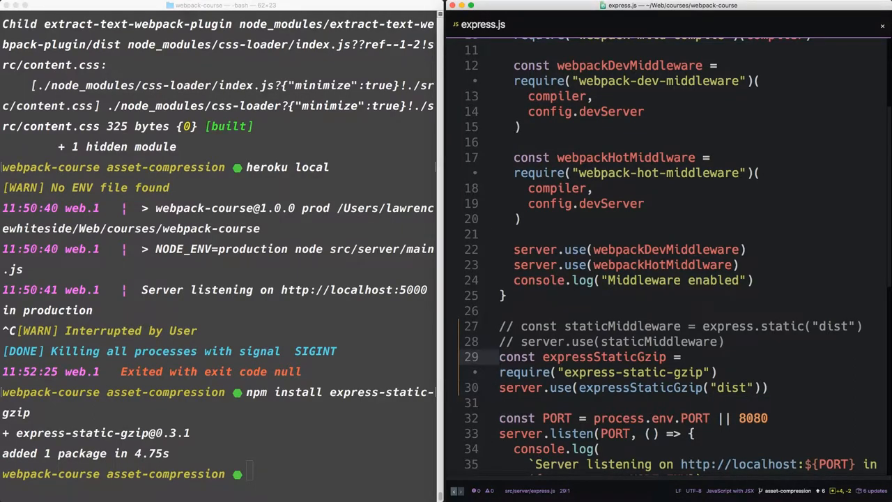
pyautogui.write('heroku local')
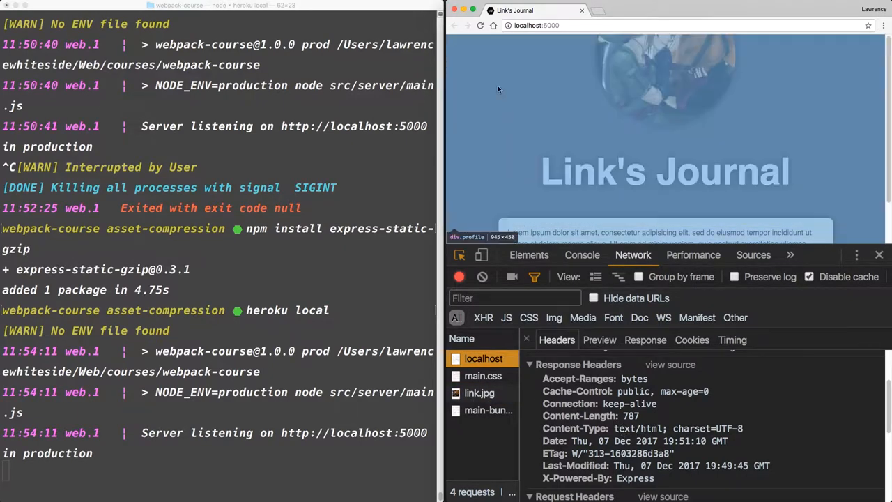
# Reload the page and check headers for main.css, main bundle, document and link.jpg
pyautogui.click(480, 26)
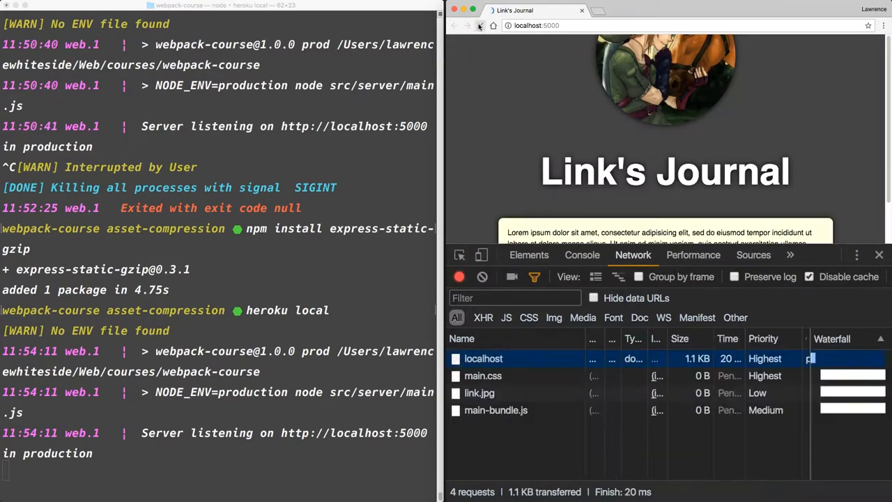
pyautogui.click(480, 26)
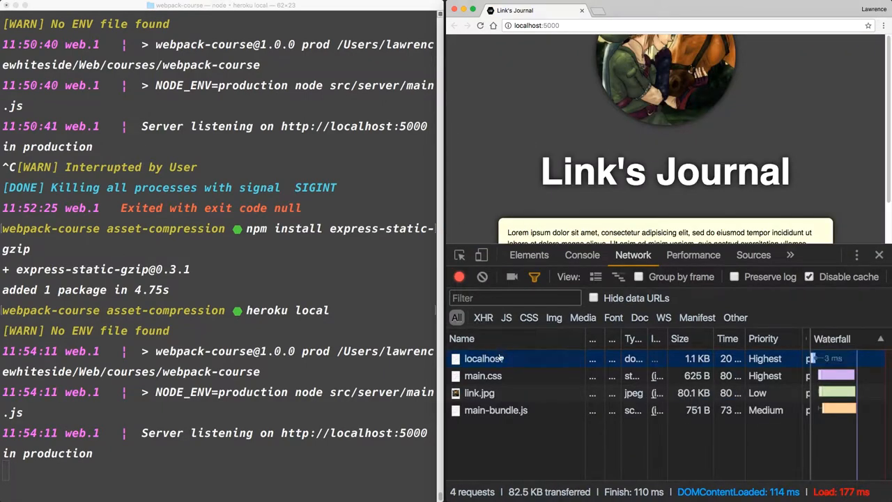
pyautogui.click(483, 375)
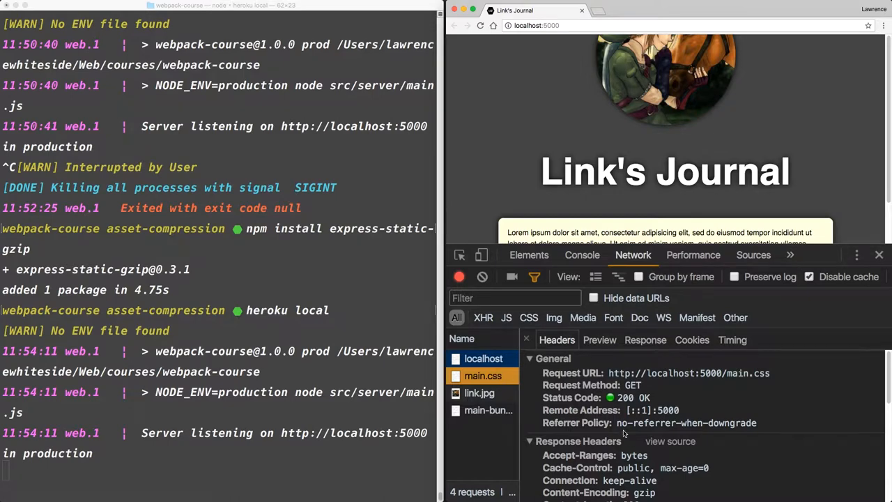
pyautogui.scroll(-3)
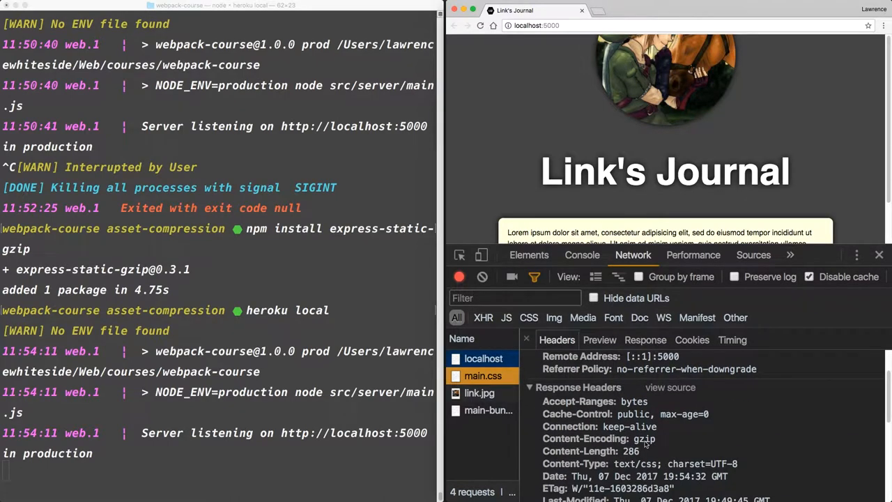
pyautogui.click(488, 410)
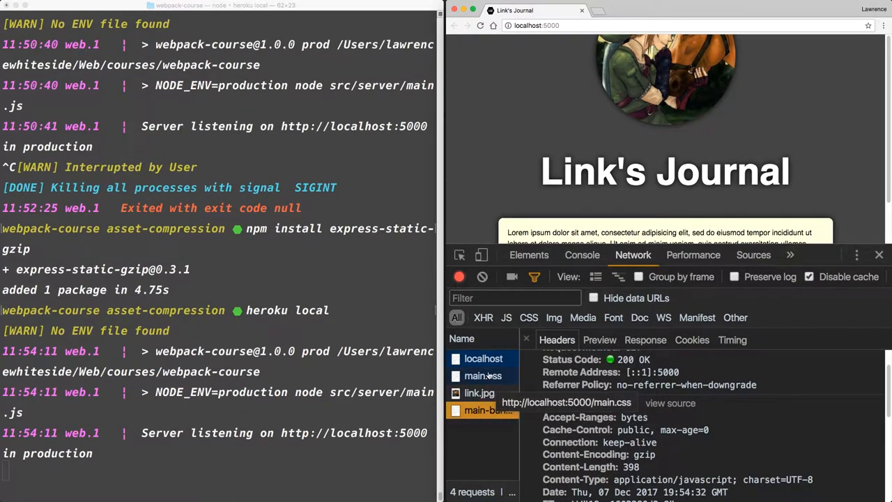
pyautogui.click(483, 358)
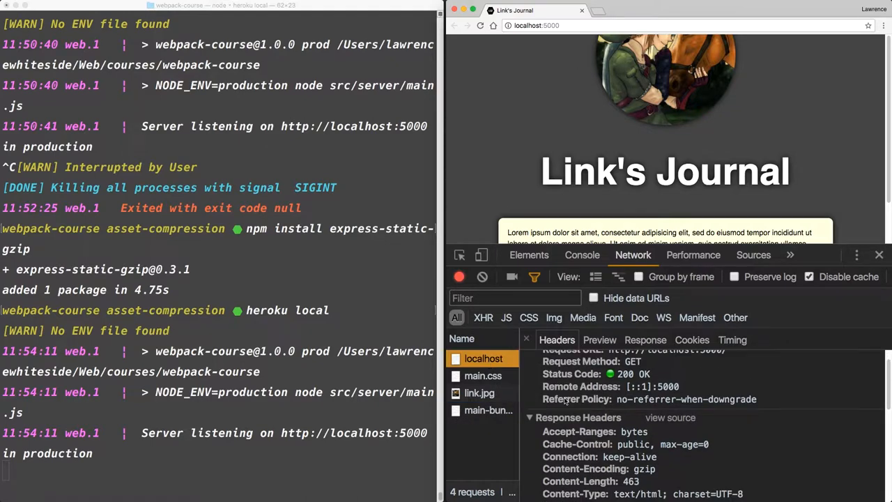
pyautogui.click(479, 392)
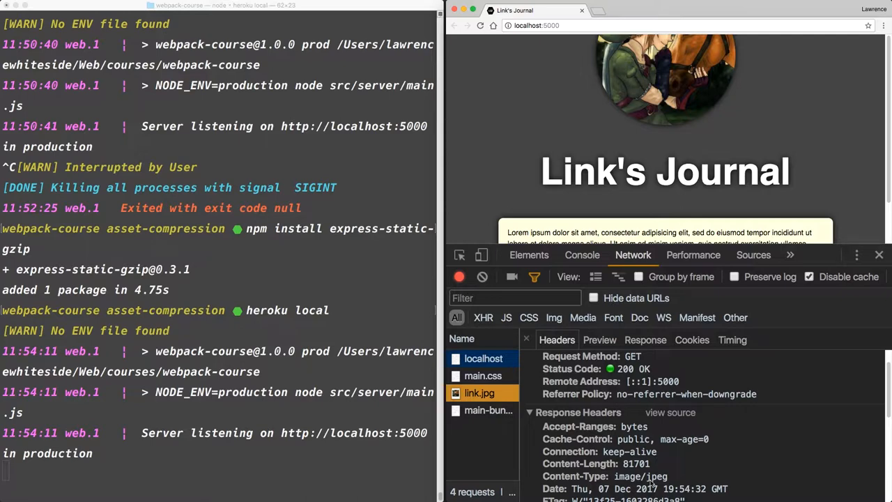
pyautogui.moveTo(663, 482)
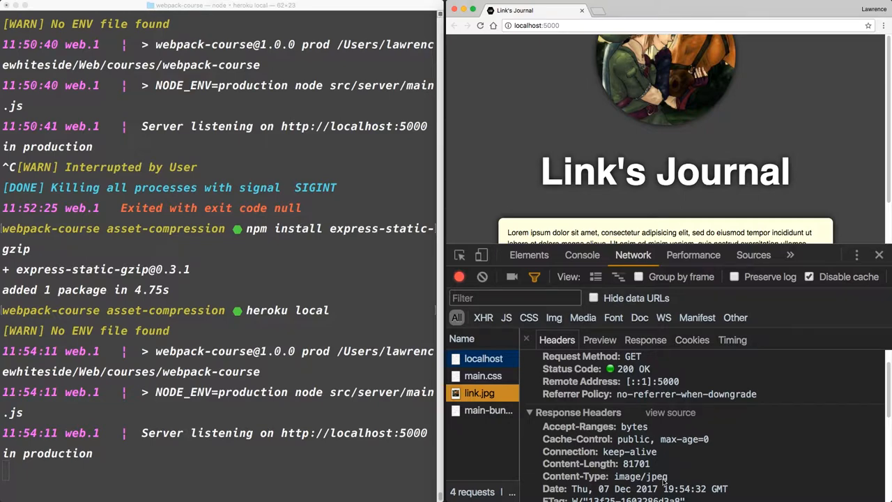
# Review the document's gzip headers and the HTML and CSS response bodies
pyautogui.click(595, 277)
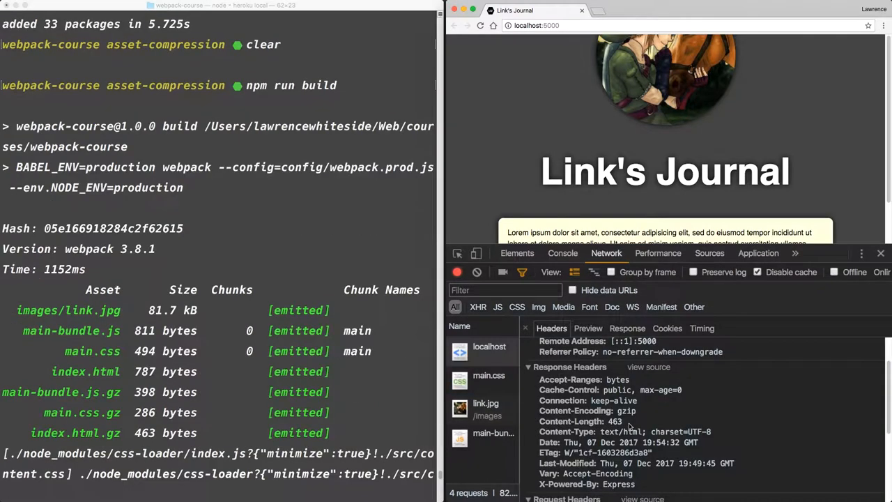
pyautogui.doubleClick(612, 421)
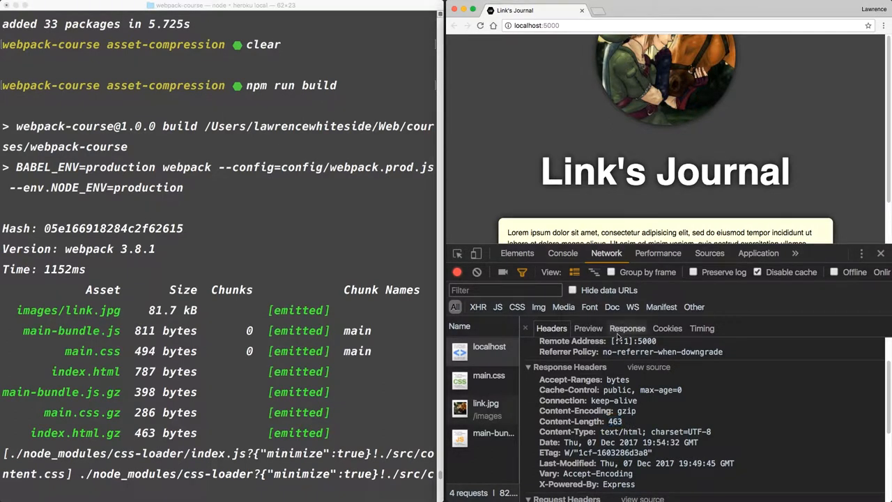
pyautogui.click(627, 329)
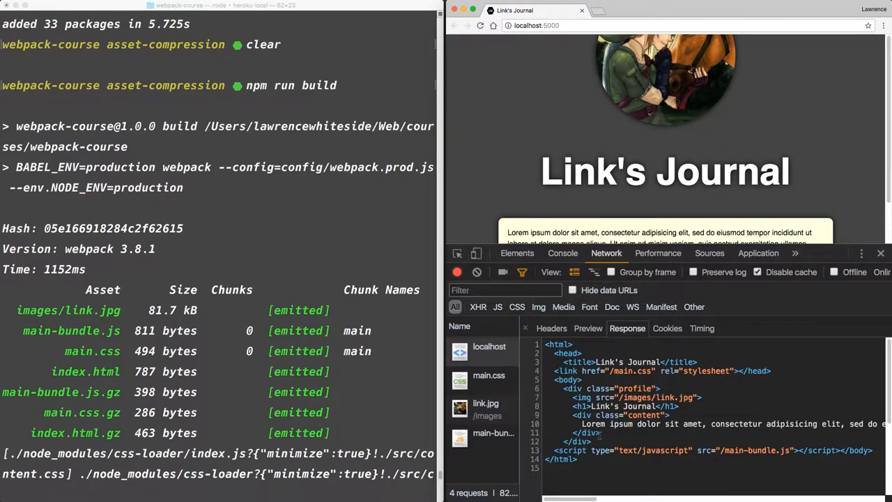
pyautogui.click(488, 376)
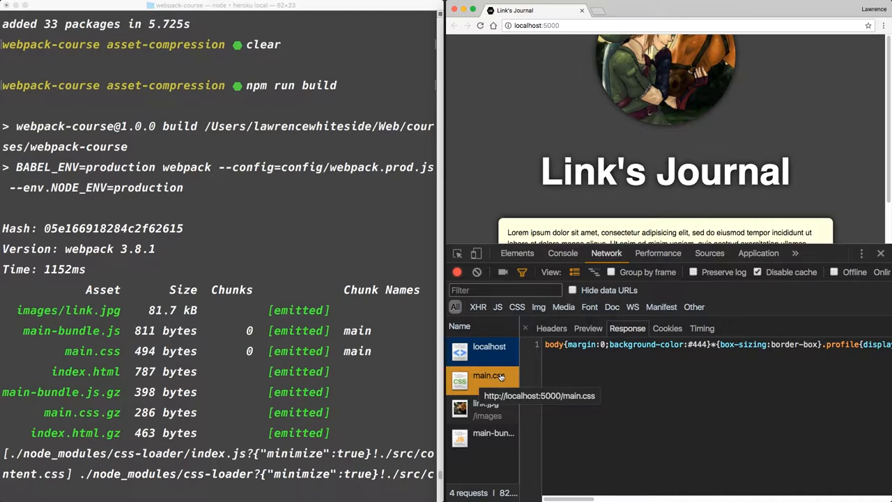
pyautogui.click(552, 328)
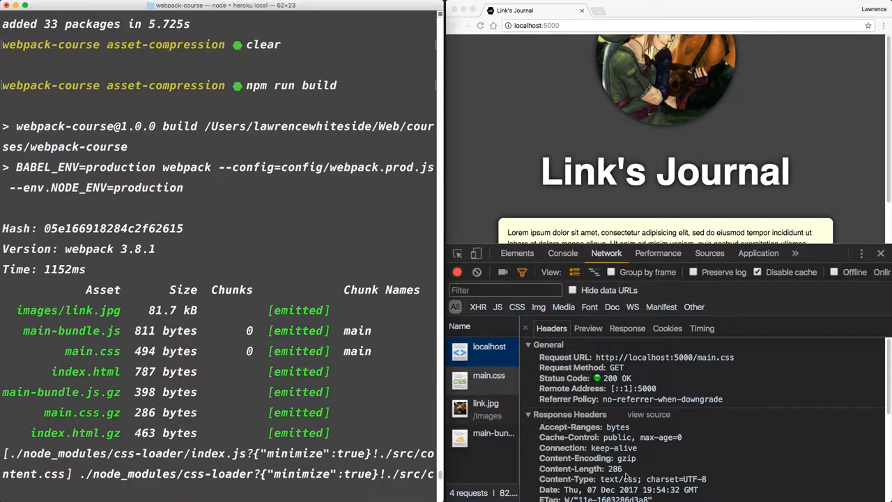
pyautogui.scroll(-3)
pyautogui.write('npm install brot')
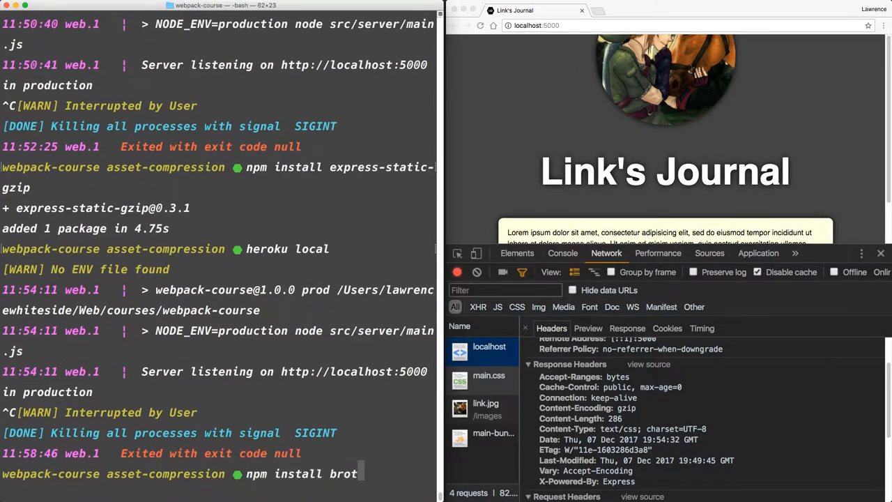
# Run npm install brotli-webpack-plugin in the terminal
pyautogui.write('li-')
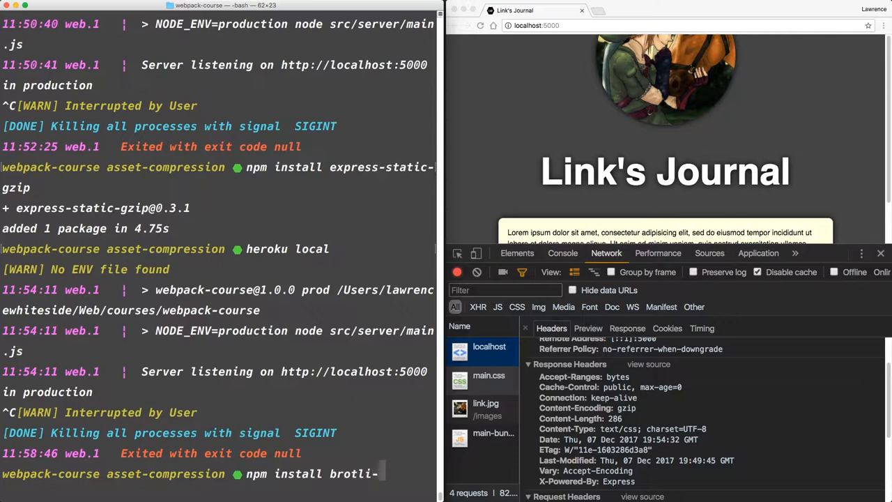
pyautogui.write('webpack')
pyautogui.write('prod')
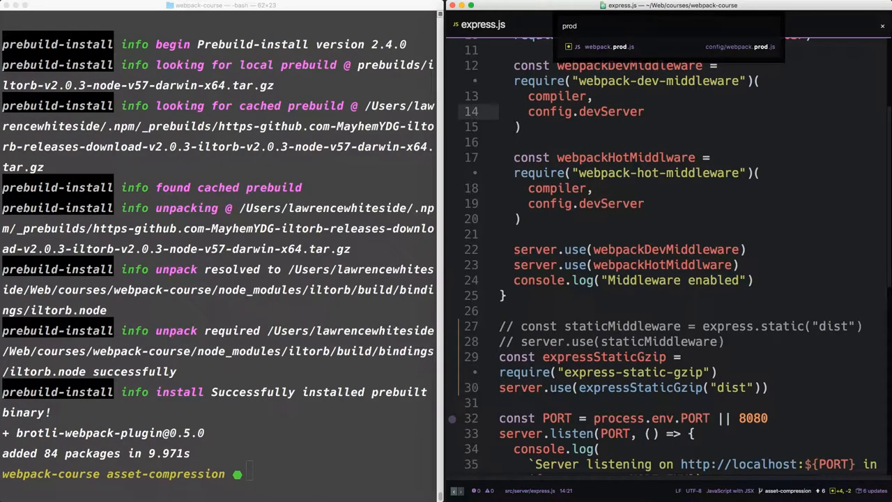
# Require brotli-webpack-plugin as BrotliPlugin in webpack.prod.js and add new BrotliPlugin() to plugins
pyautogui.click(606, 46)
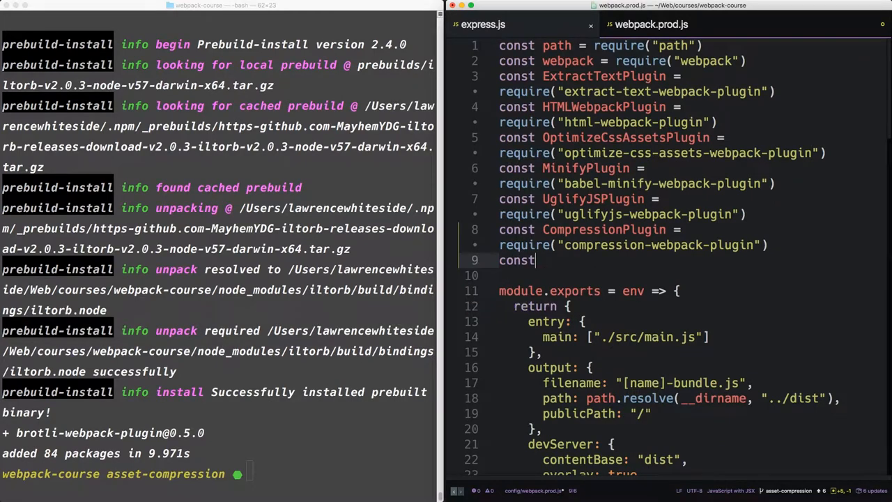
pyautogui.write('Brotl')
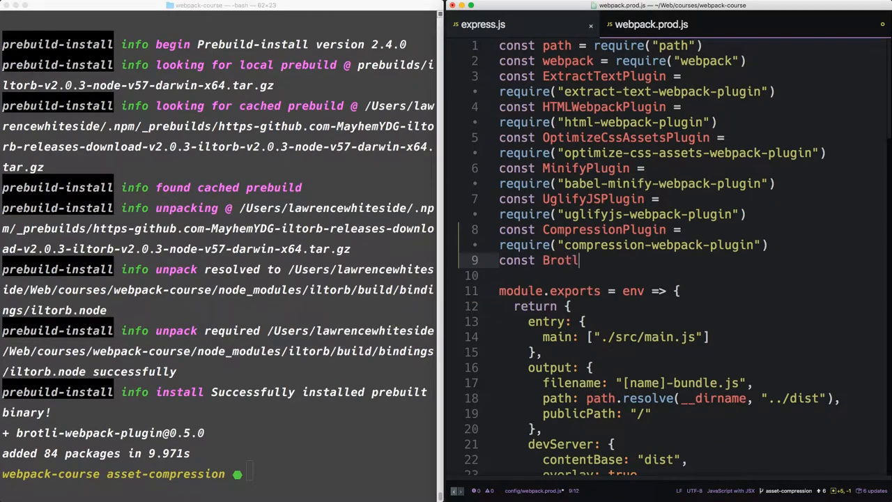
pyautogui.write('iPlugin =')
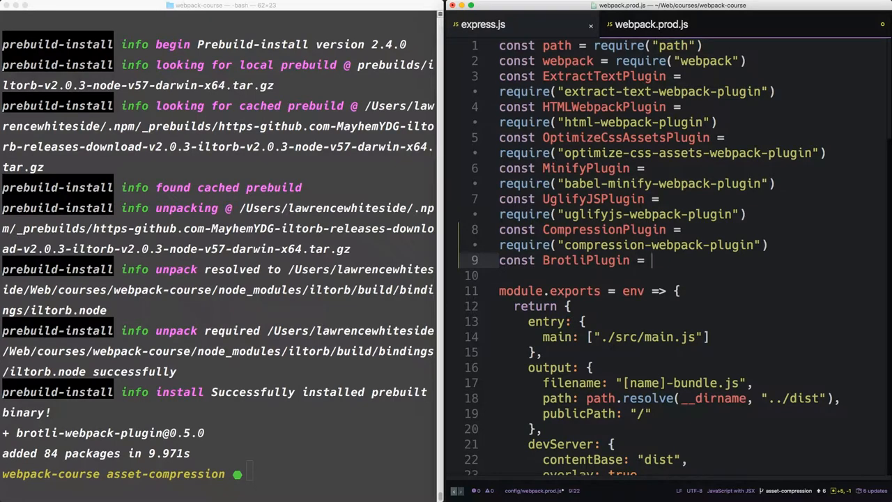
pyautogui.write('require("b")')
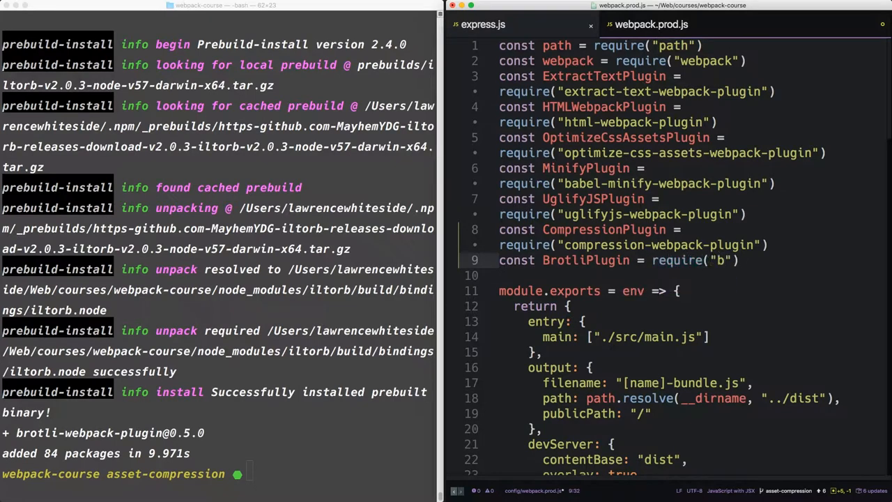
pyautogui.write('rotli')
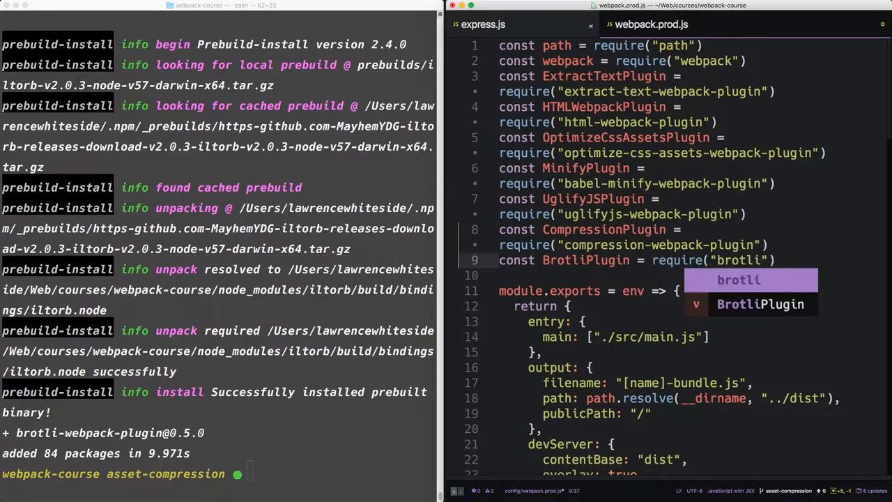
pyautogui.write('-webpack-pl')
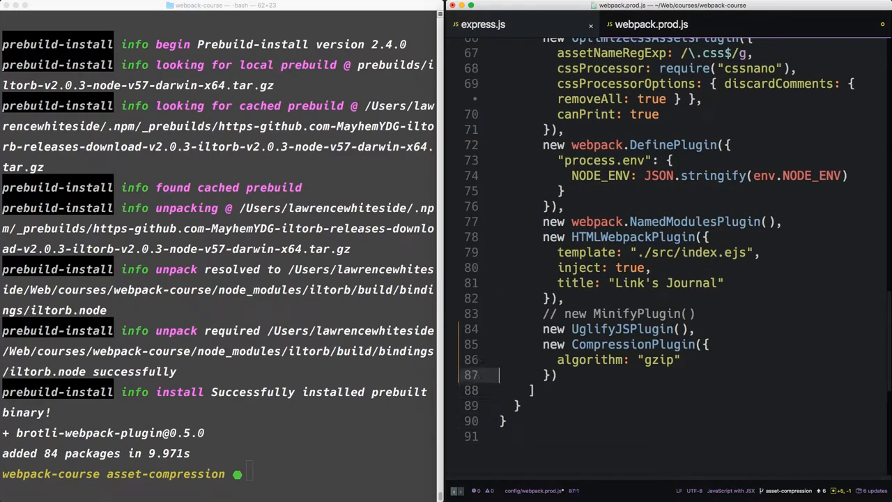
pyautogui.write(',')
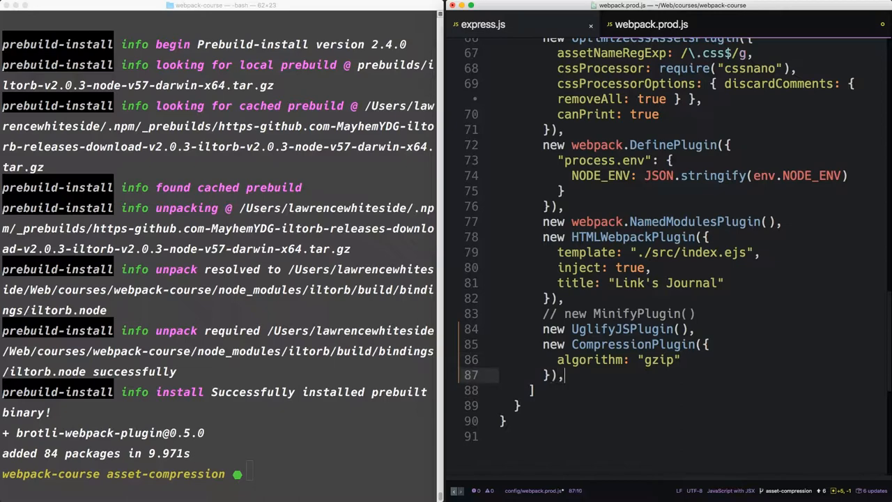
pyautogui.write('new B')
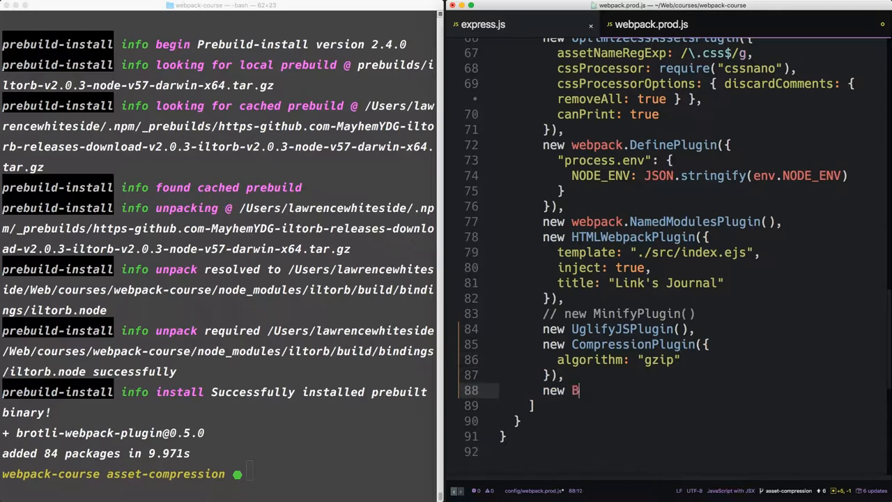
pyautogui.write('rotliPlugin()')
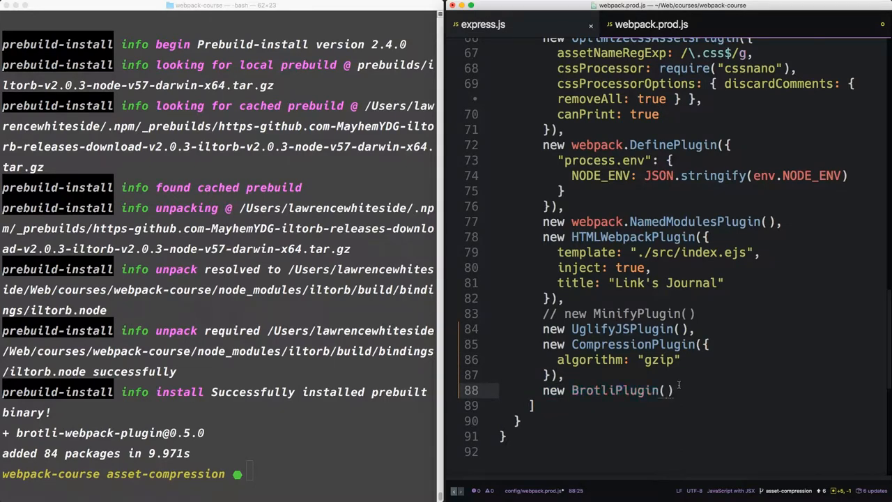
# Add enableBrotli: true to the expressStaticGzip options in express.js
pyautogui.click(483, 25)
pyautogui.write('en')
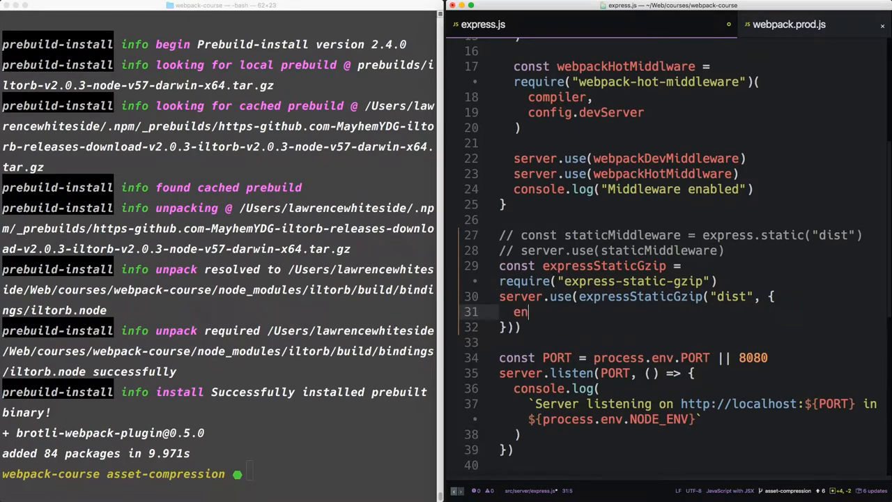
pyautogui.write('ableBrot')
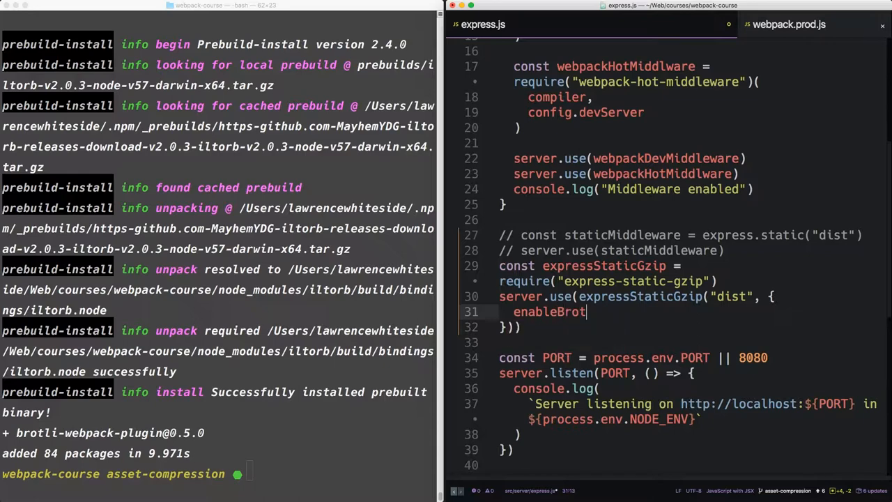
pyautogui.write('li: true')
pyautogui.click(219, 474)
pyautogui.write('n')
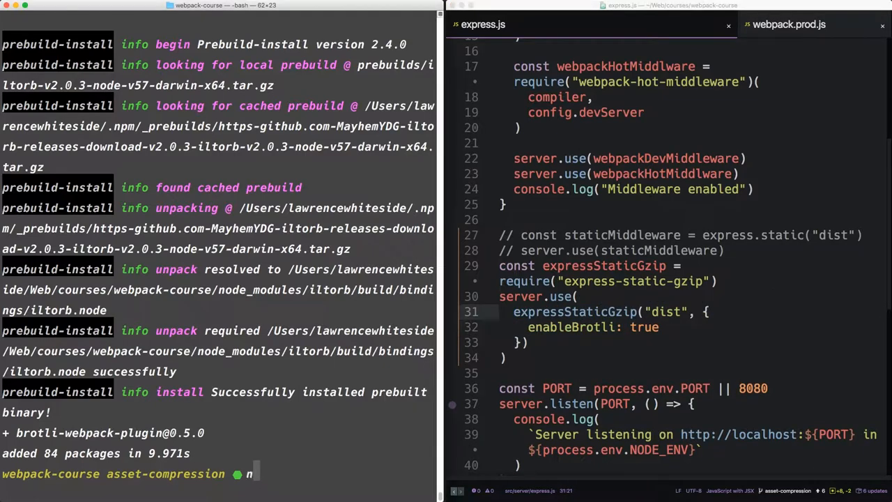
# Run npm run build, then start the app again with npm run
pyautogui.write('pm run build')
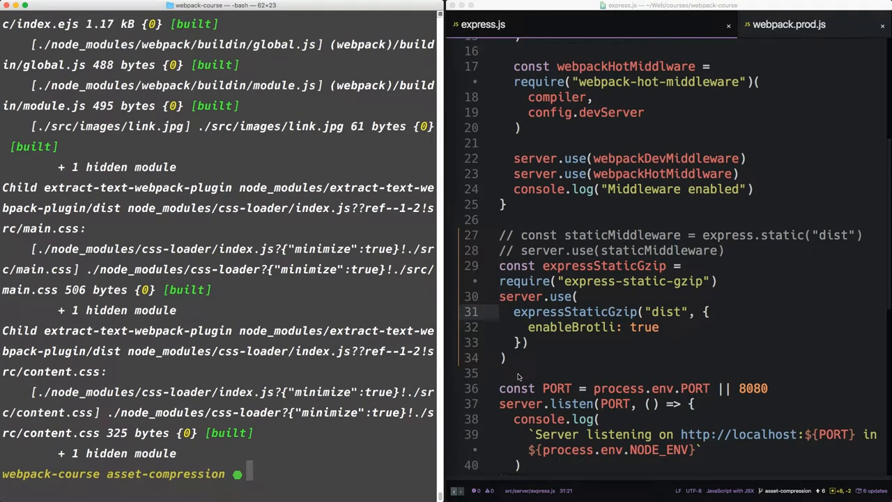
pyautogui.moveTo(619, 379)
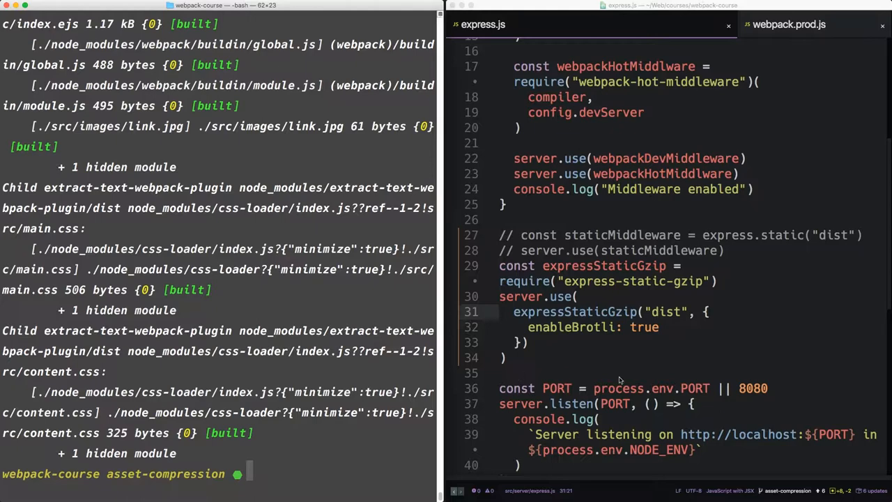
pyautogui.moveTo(657, 402)
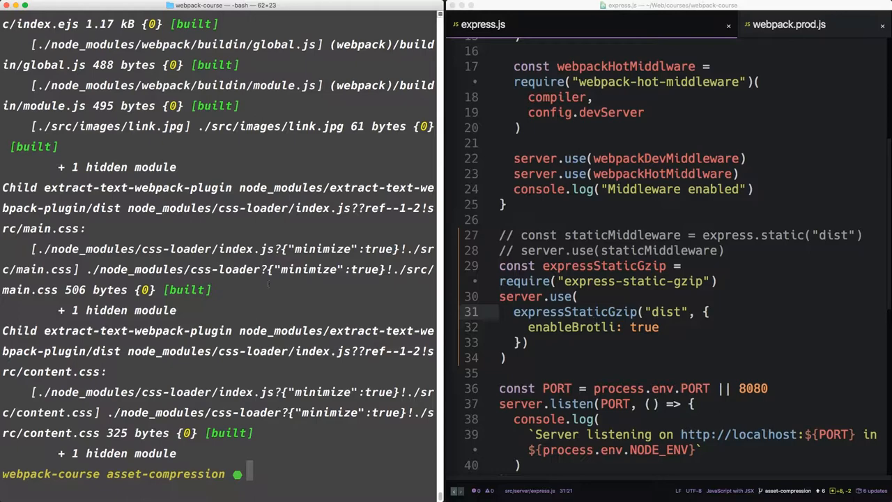
pyautogui.write('npm run')
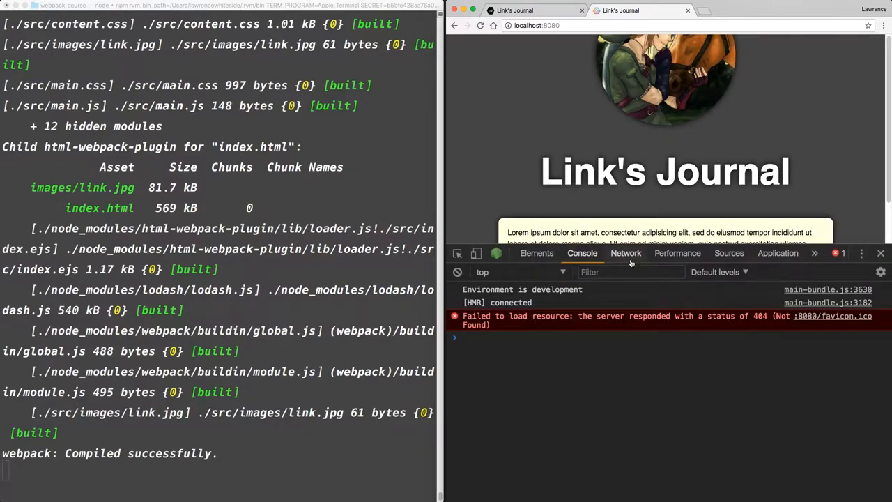
# Inspect the uncompressed localhost page (text/html, 747 bytes) and main-bundle.js (156677 bytes) headers
pyautogui.click(625, 253)
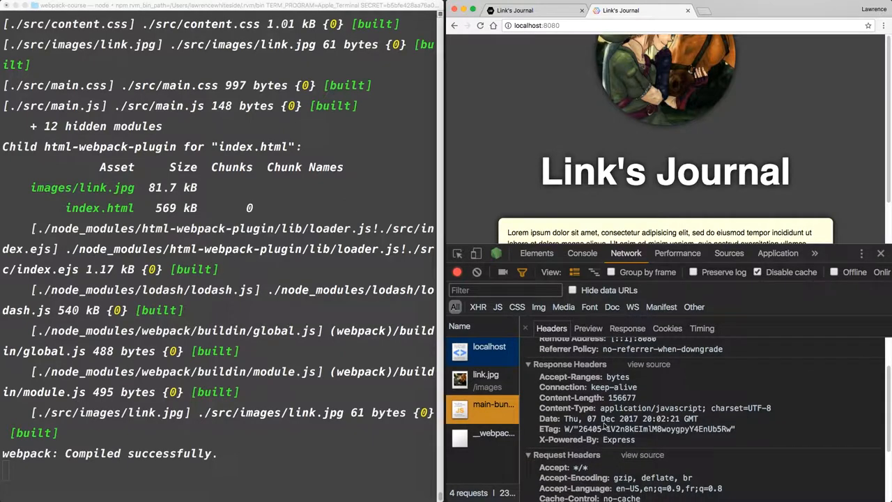
pyautogui.moveTo(605, 425)
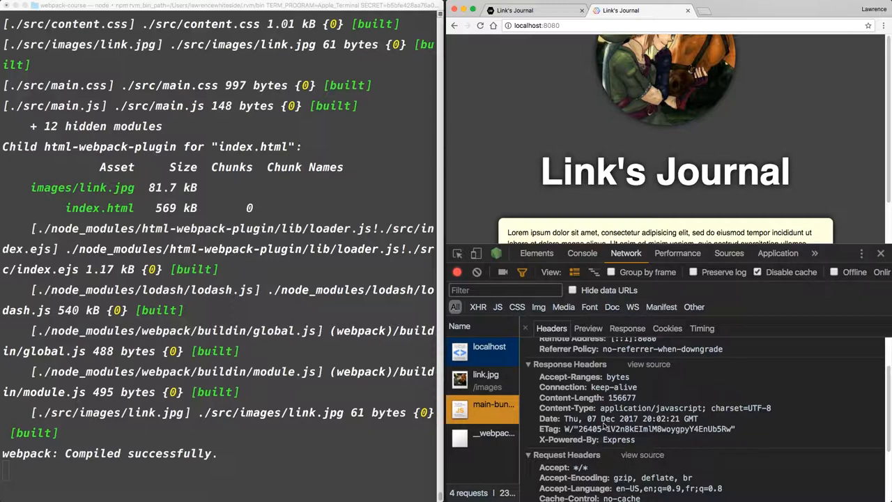
pyautogui.moveTo(486, 376)
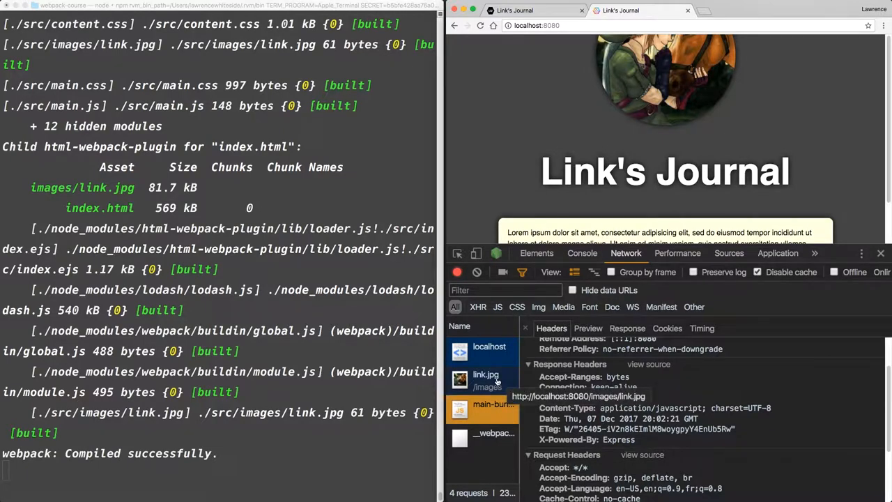
pyautogui.click(490, 346)
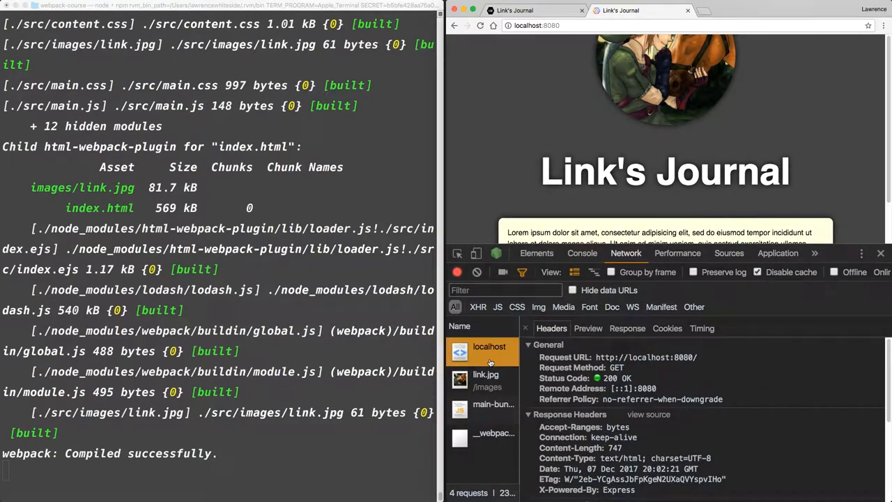
pyautogui.doubleClick(620, 458)
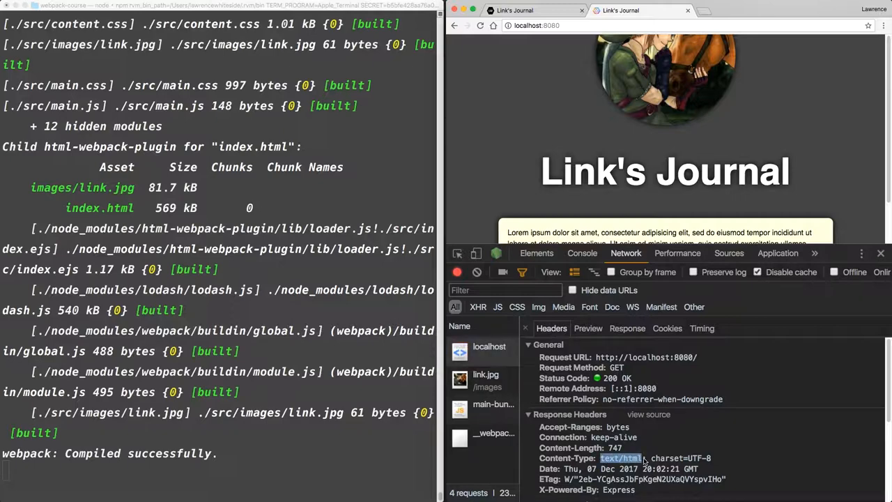
pyautogui.click(489, 346)
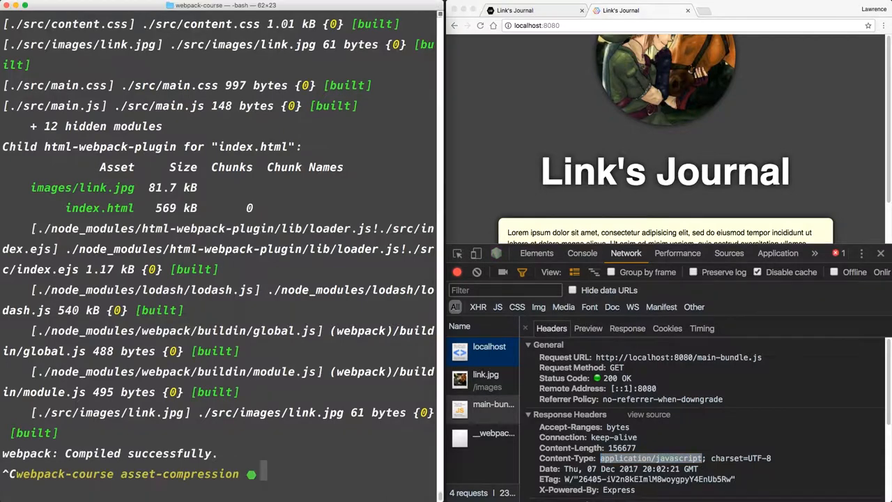
# Run heroku local and confirm main.css on port 5000 is br-encoded with 207-byte length
pyautogui.write('hero')
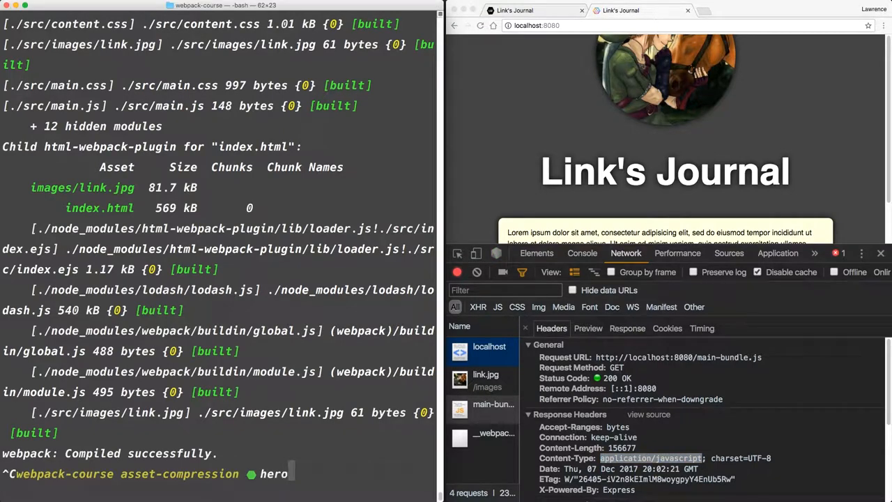
pyautogui.write('ku local')
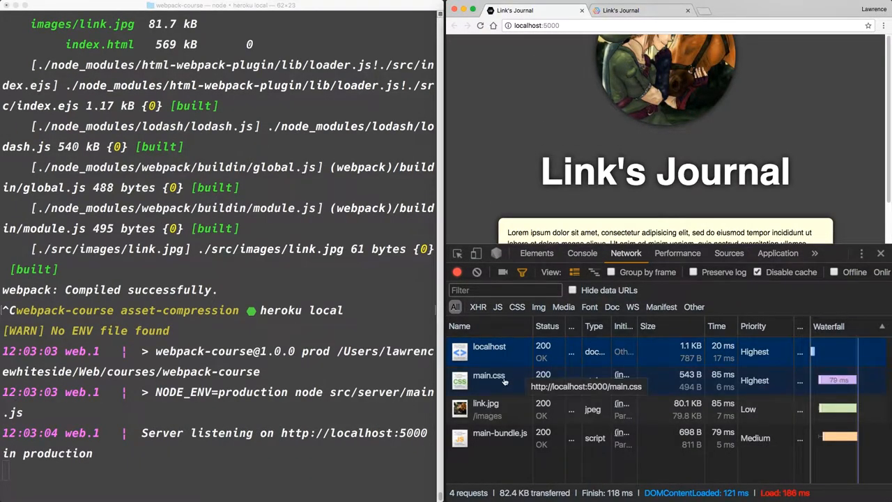
pyautogui.click(489, 375)
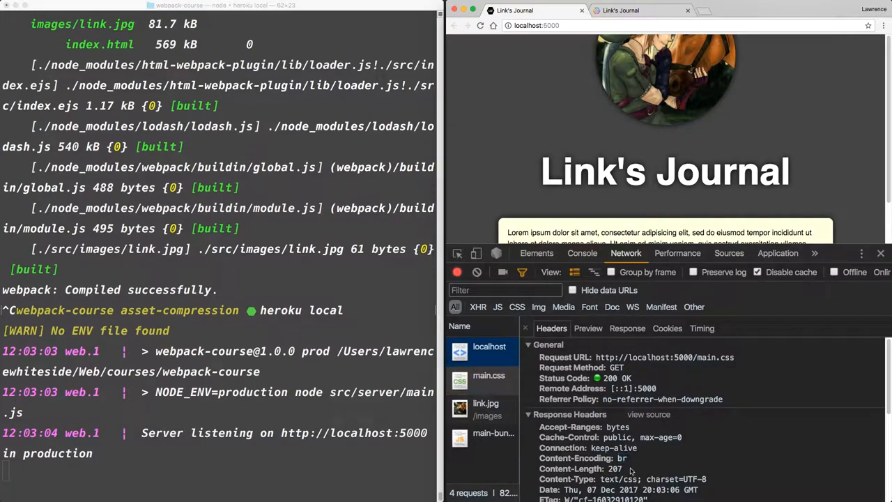
pyautogui.doubleClick(613, 468)
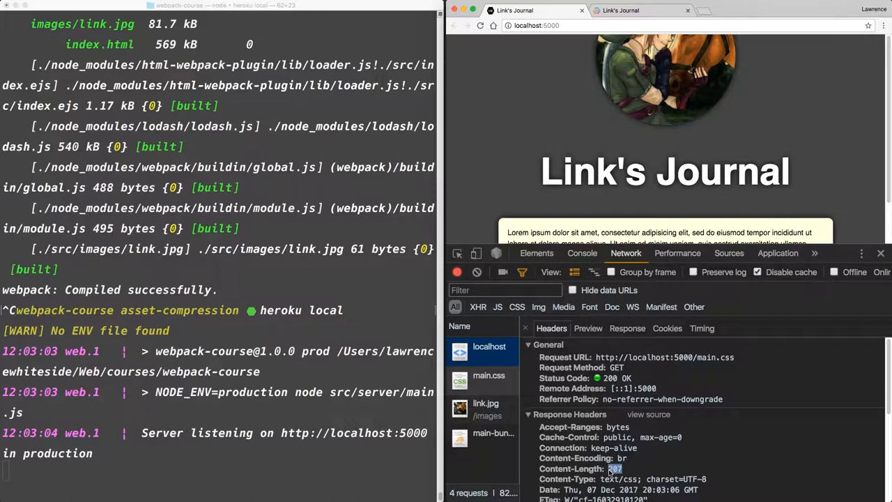